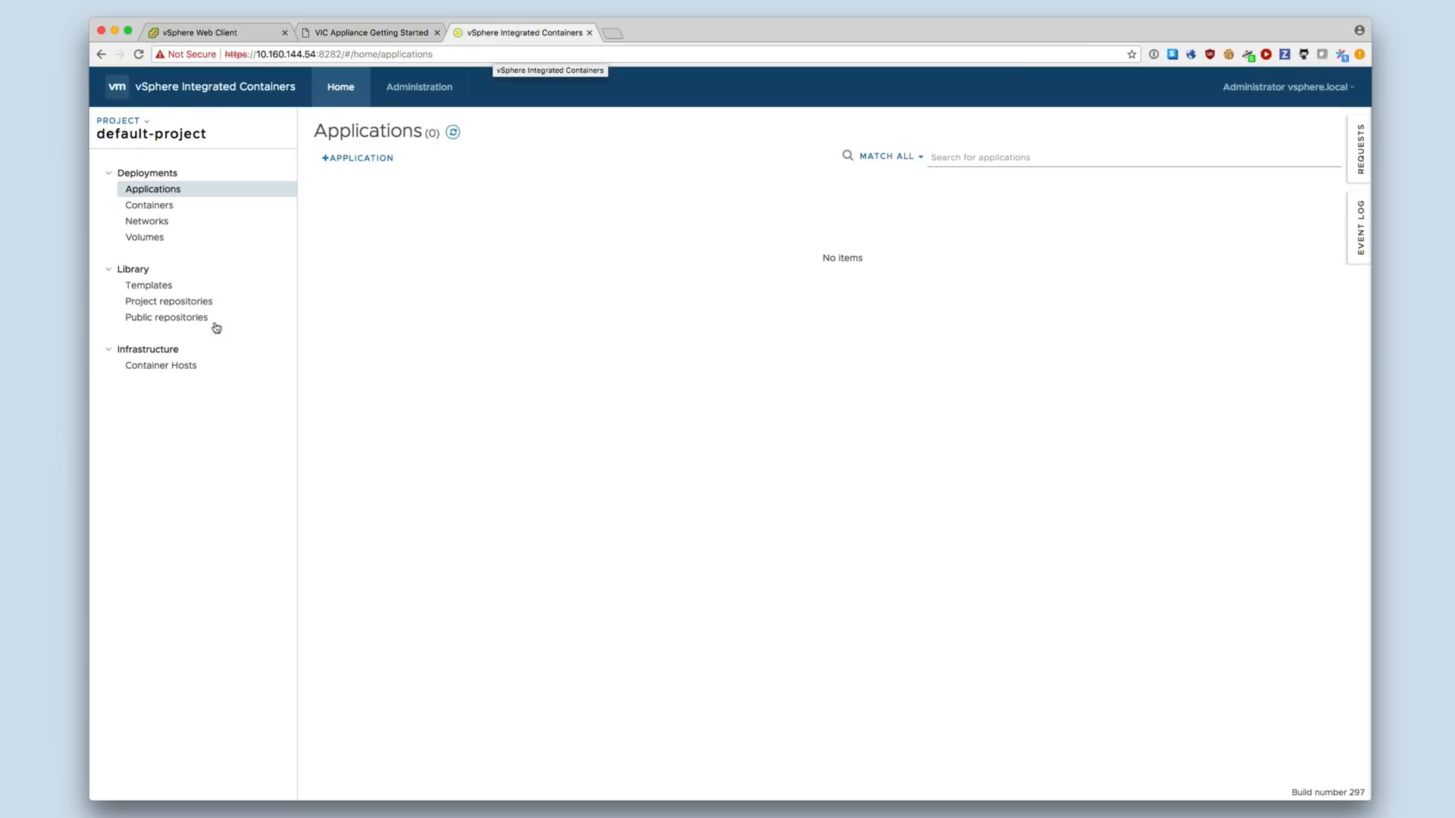
- View the VCH1 container host, then the running busybox container in the default project
click(160, 364)
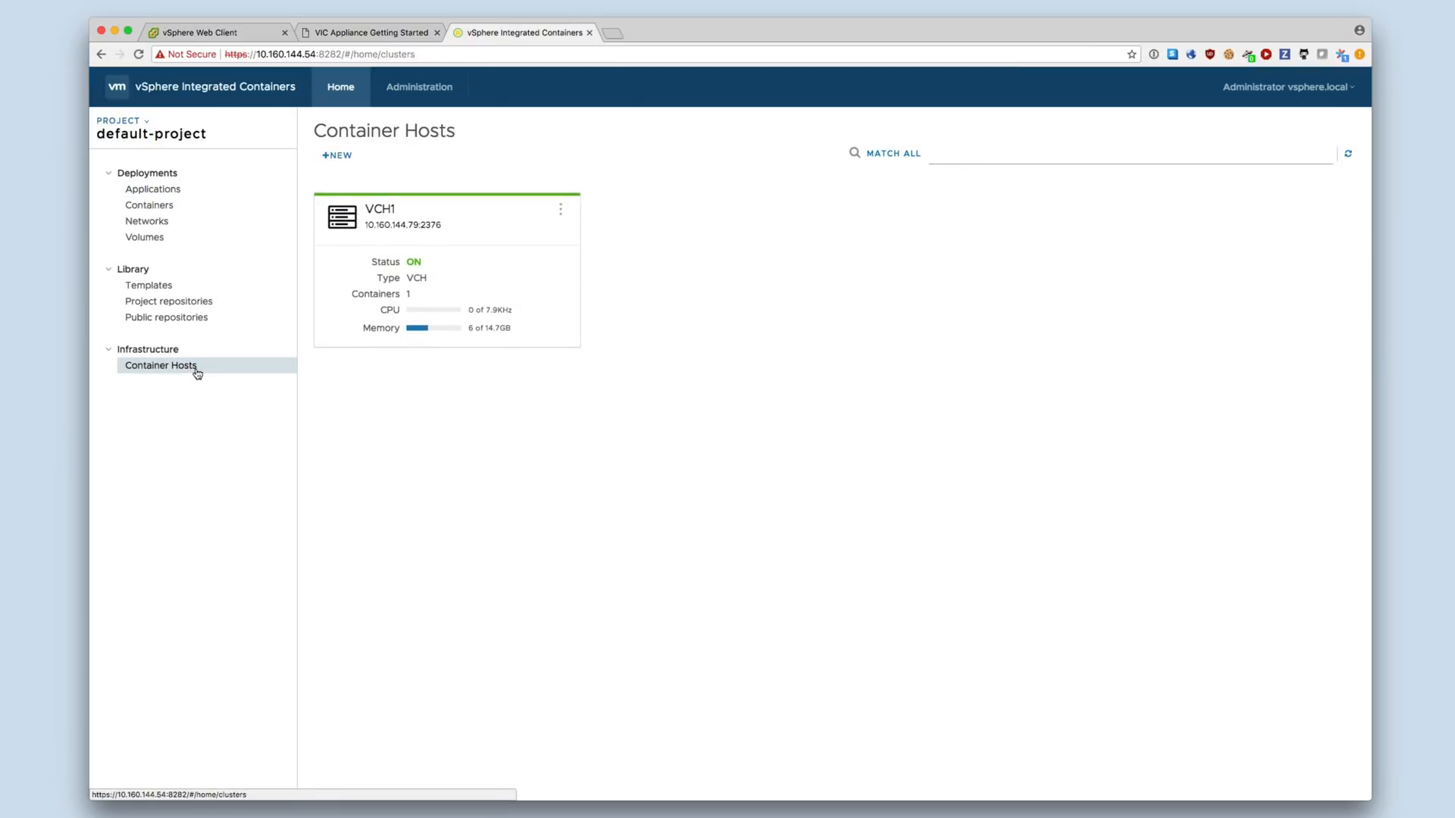
click(149, 206)
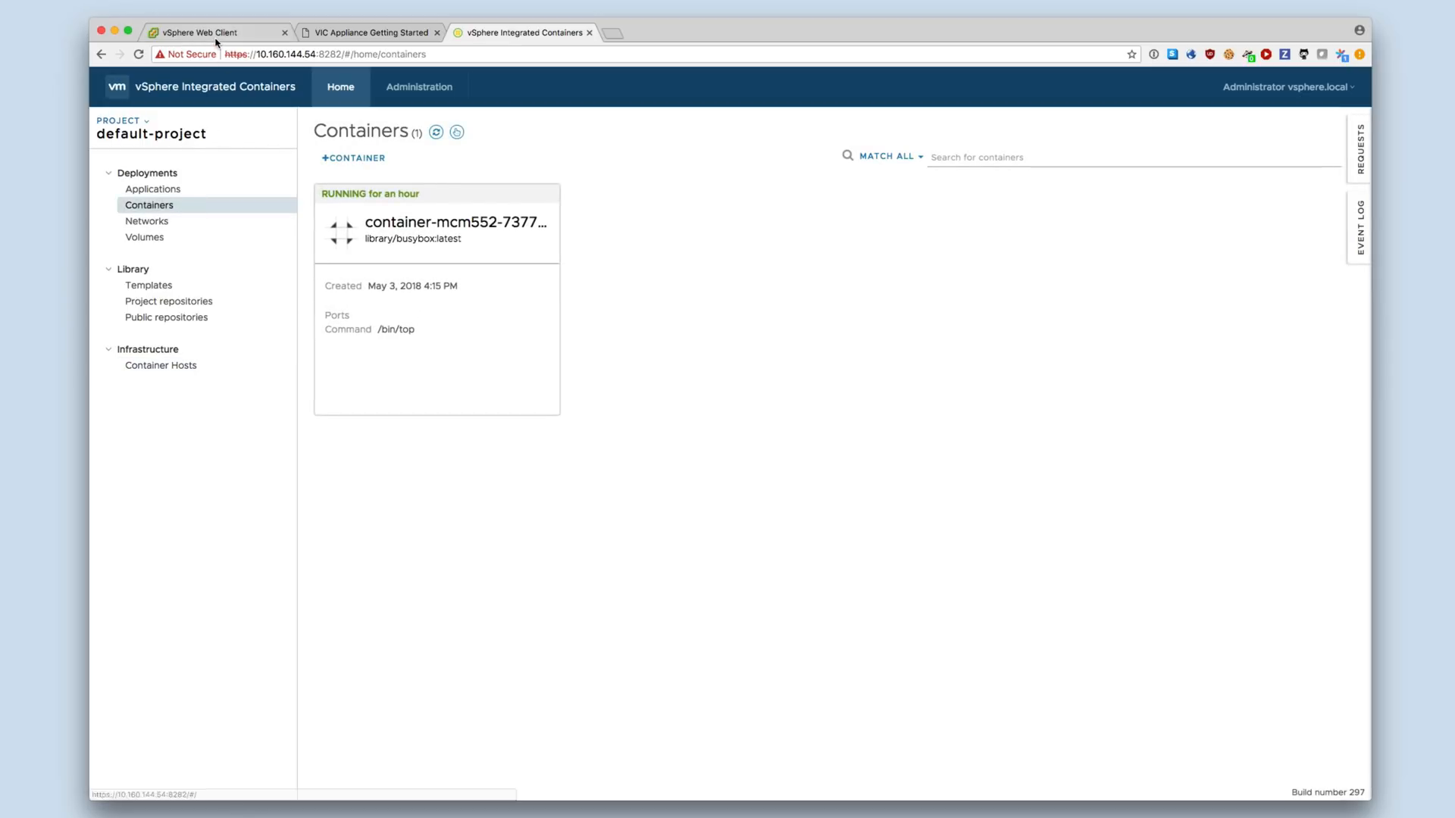
- Show the vic-v1.3.1 appliance VM's Summary in the vSphere Web Client
click(217, 31)
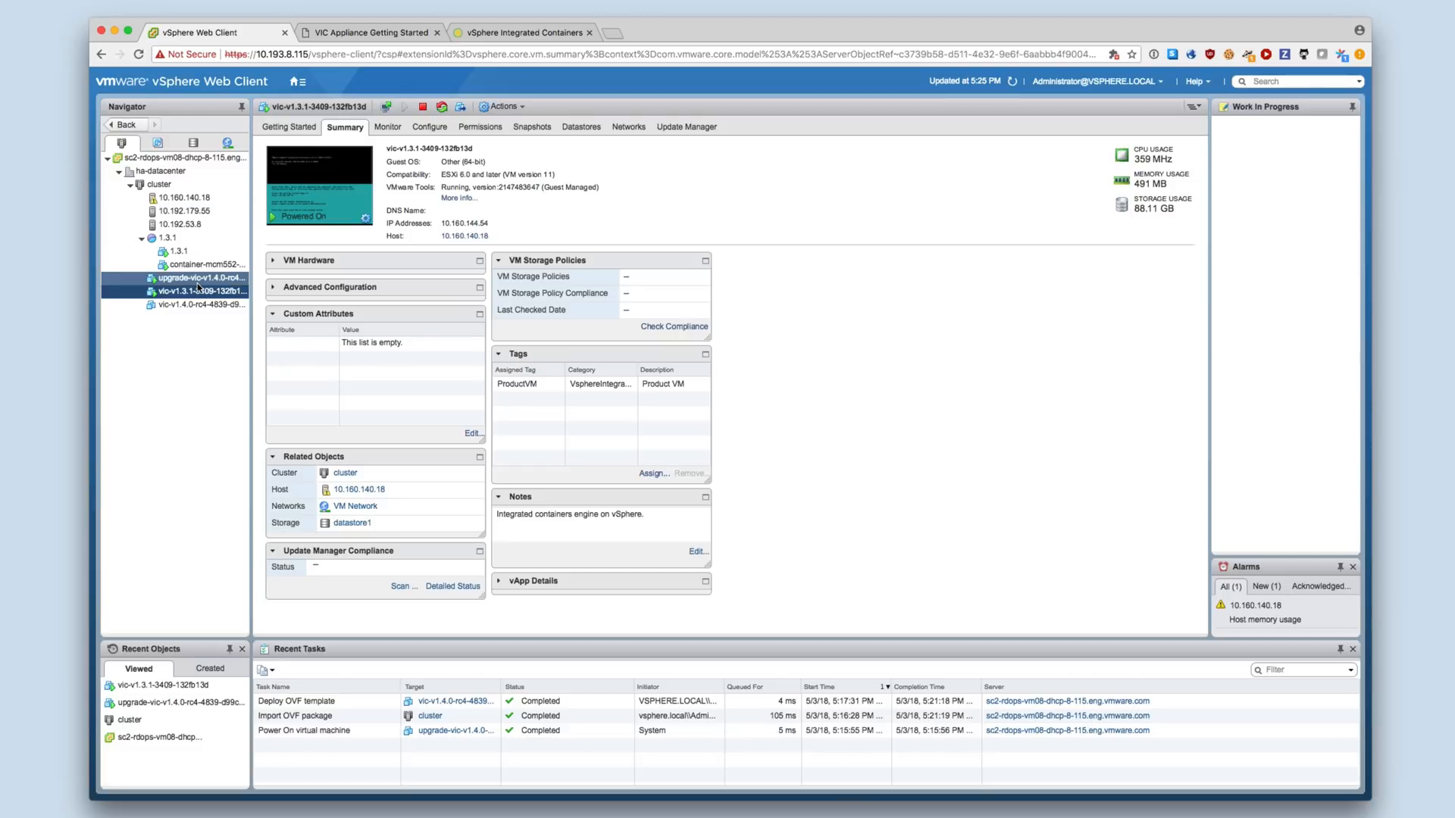
click(200, 277)
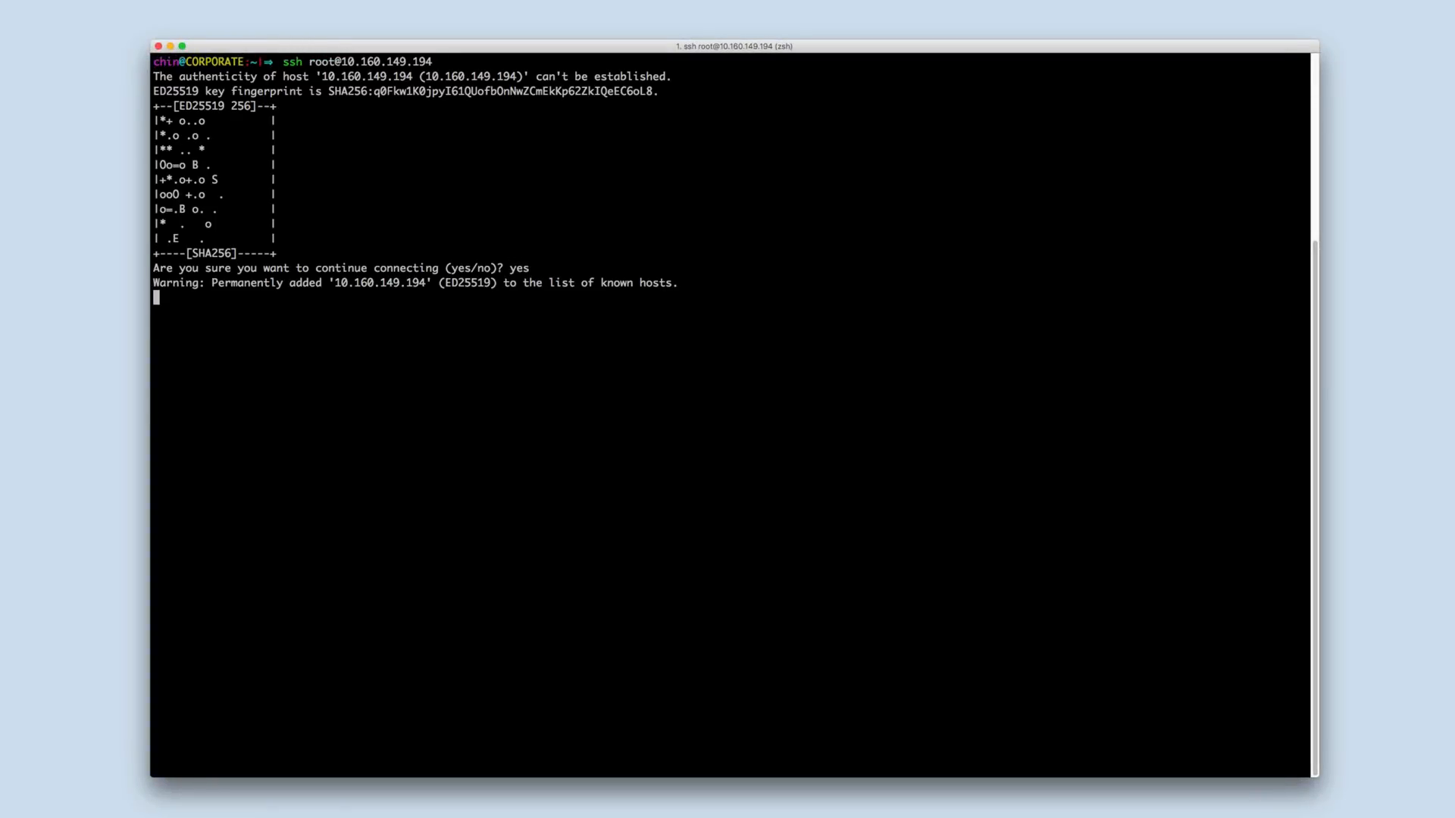
- Log in as root on 10.160.149.194 and run /etc/vmware/upgrade/upgrade.sh
key(Return)
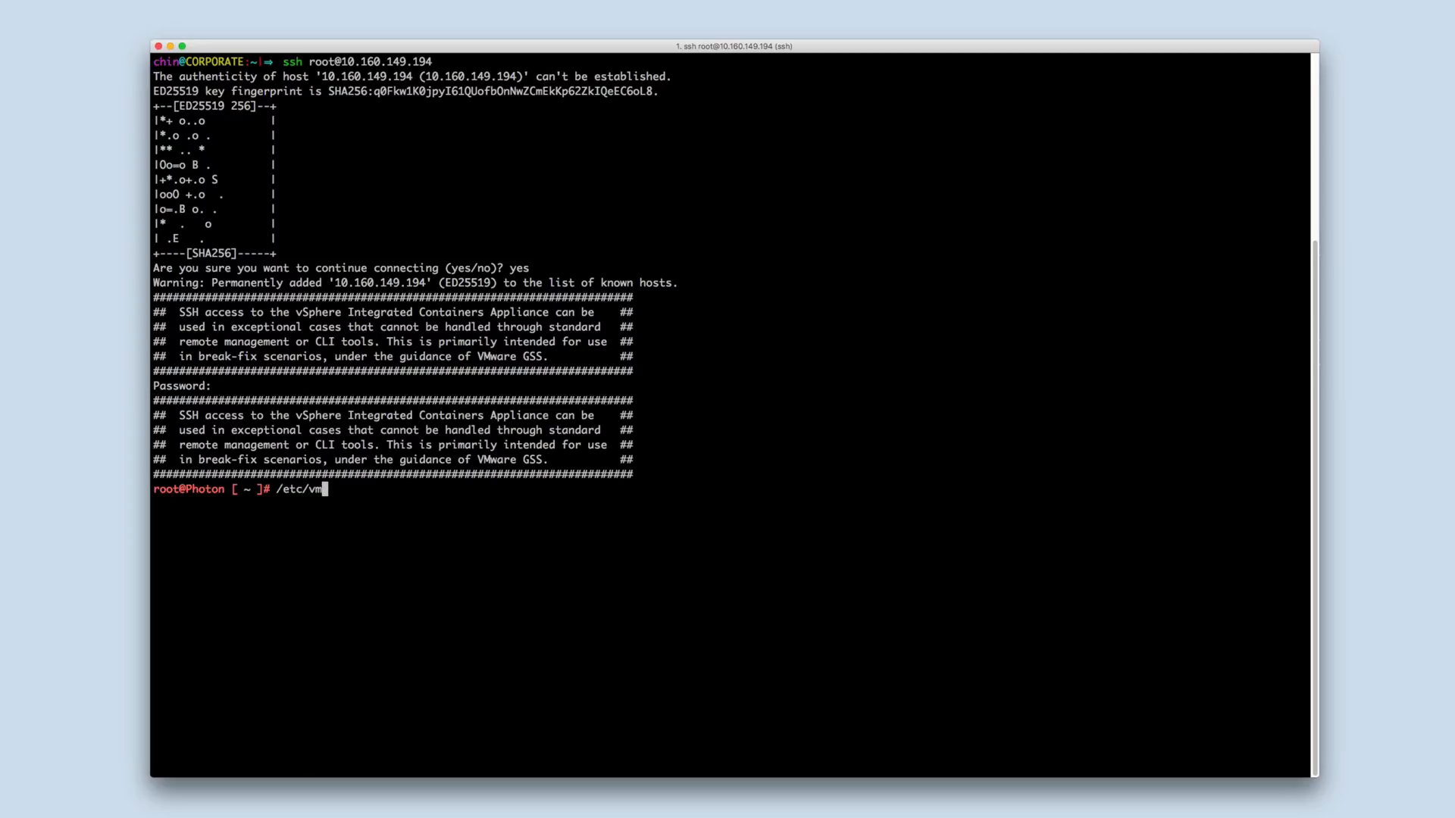
text(ware/upgrad)
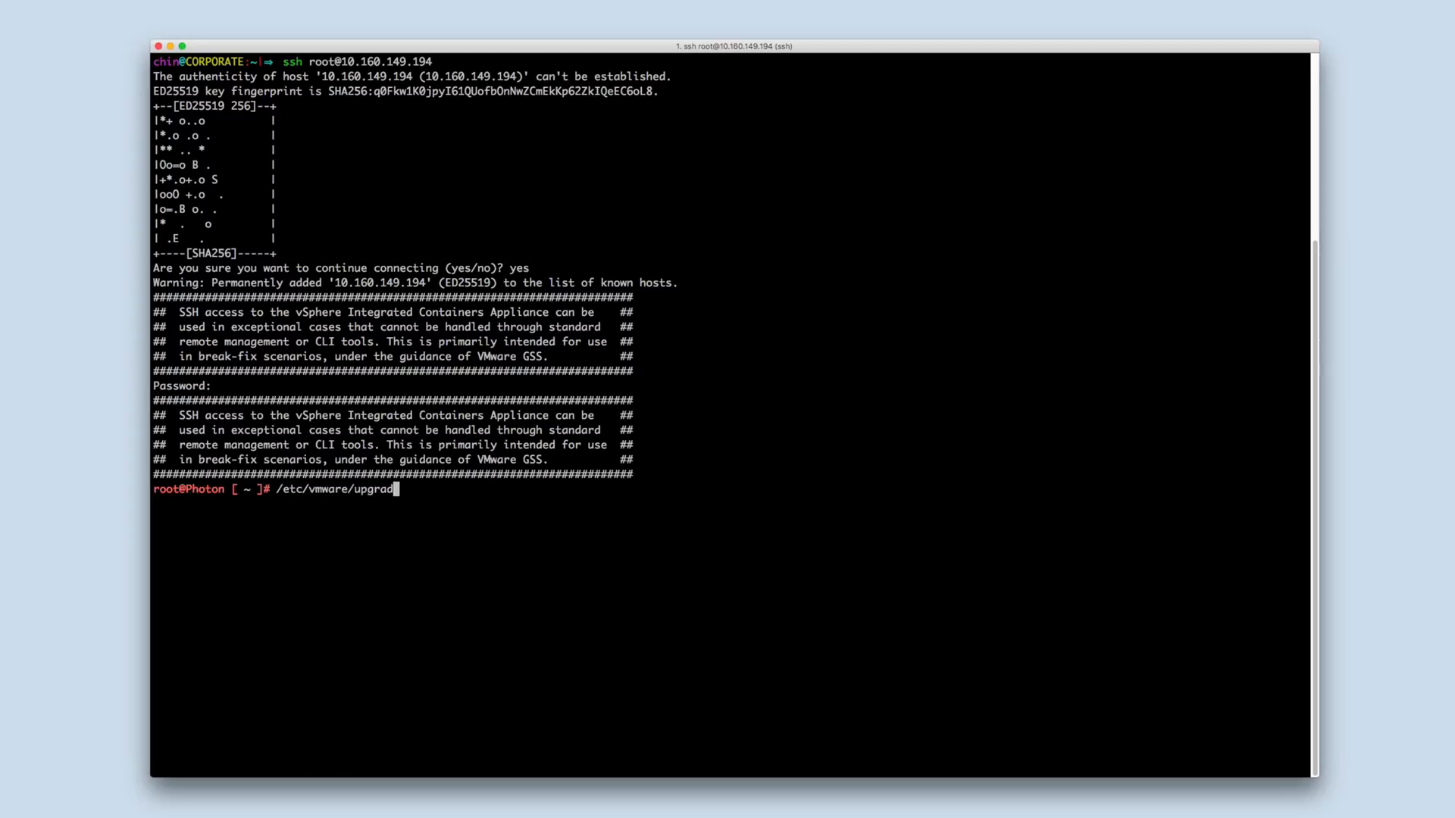
text(e/upgrade.sh)
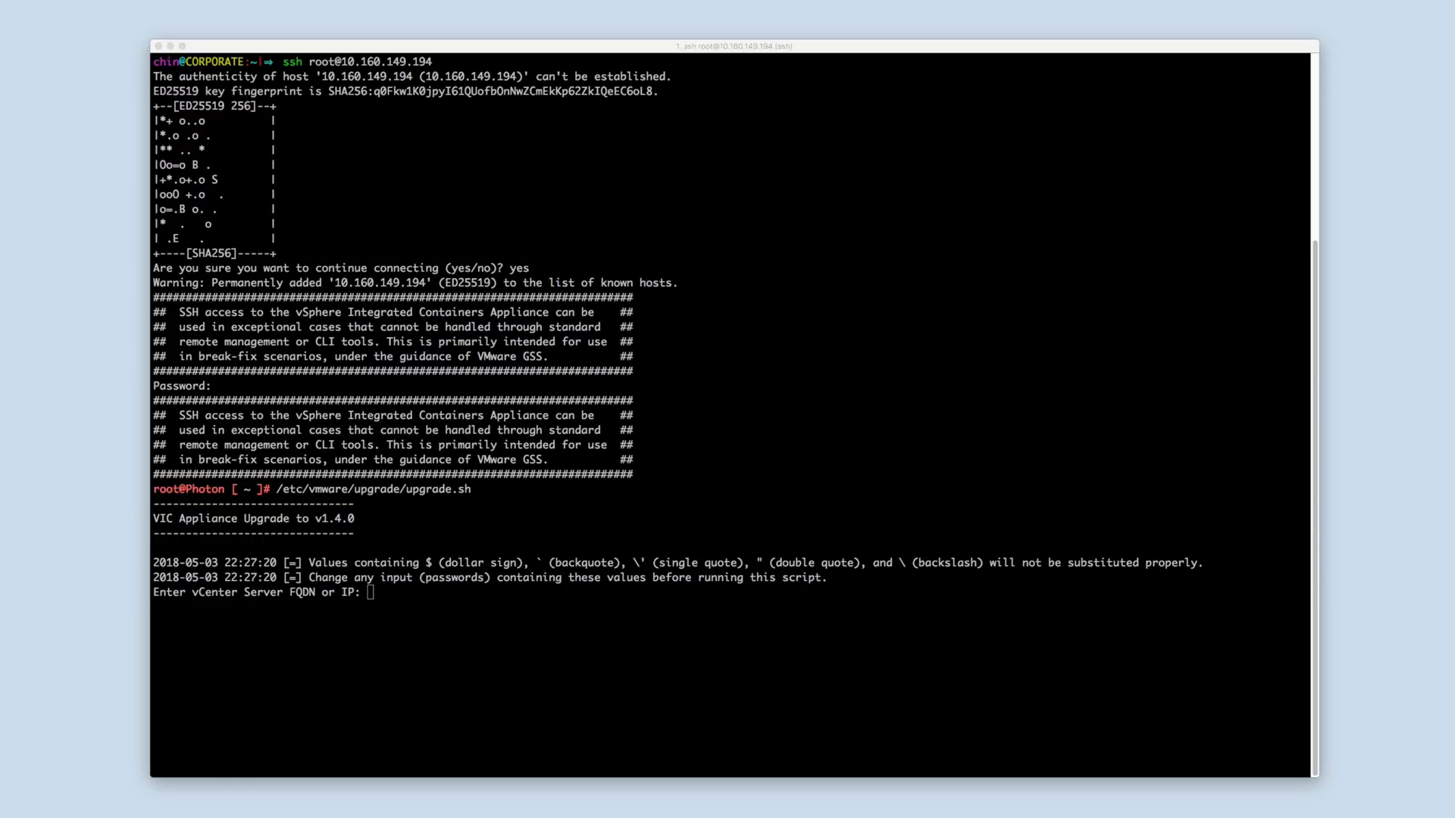
mouse_move(790, 380)
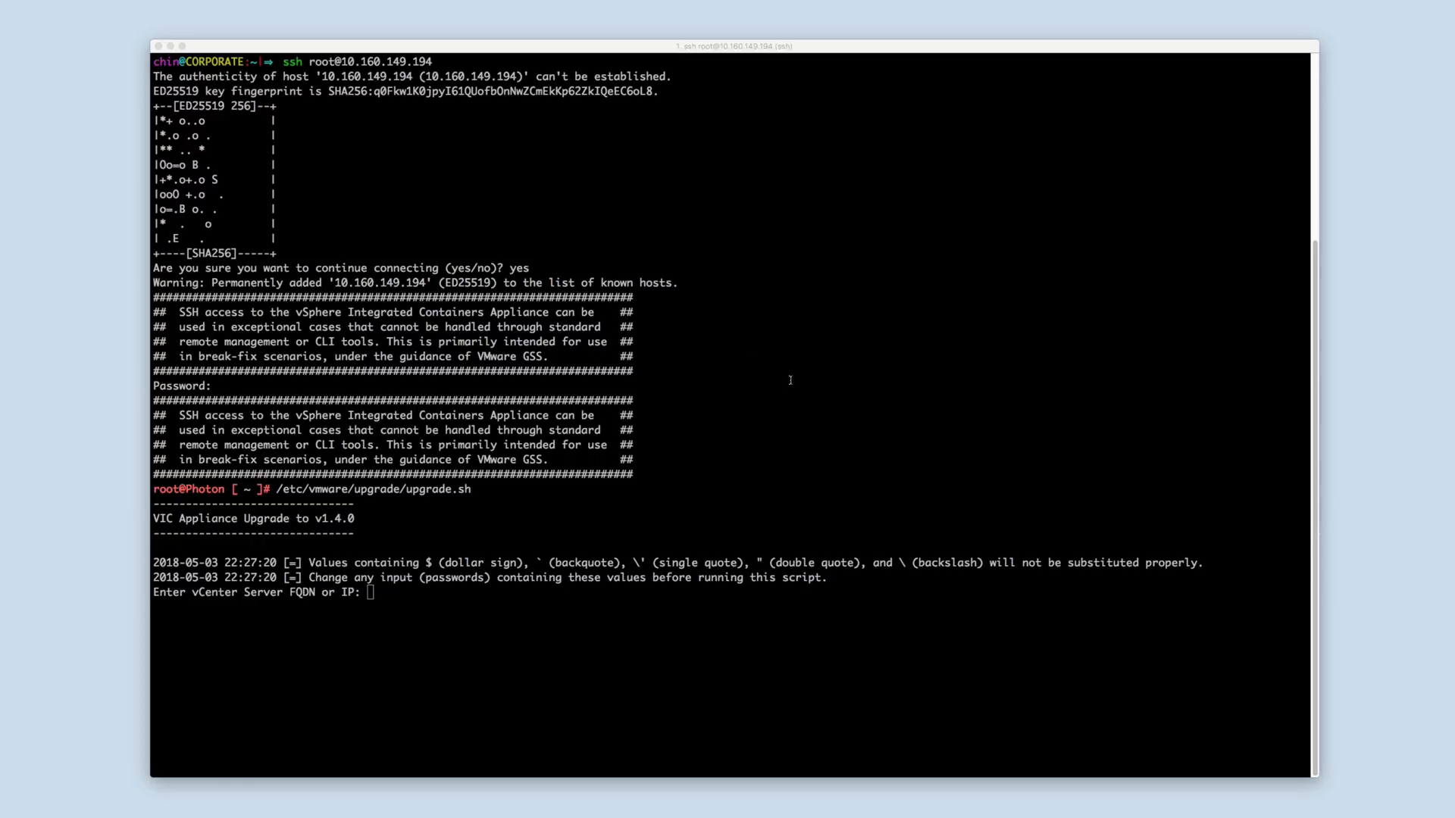
- Enter the vCenter administrator username and password, leaving the external PSC name blank
text(administrator@vsphere.)
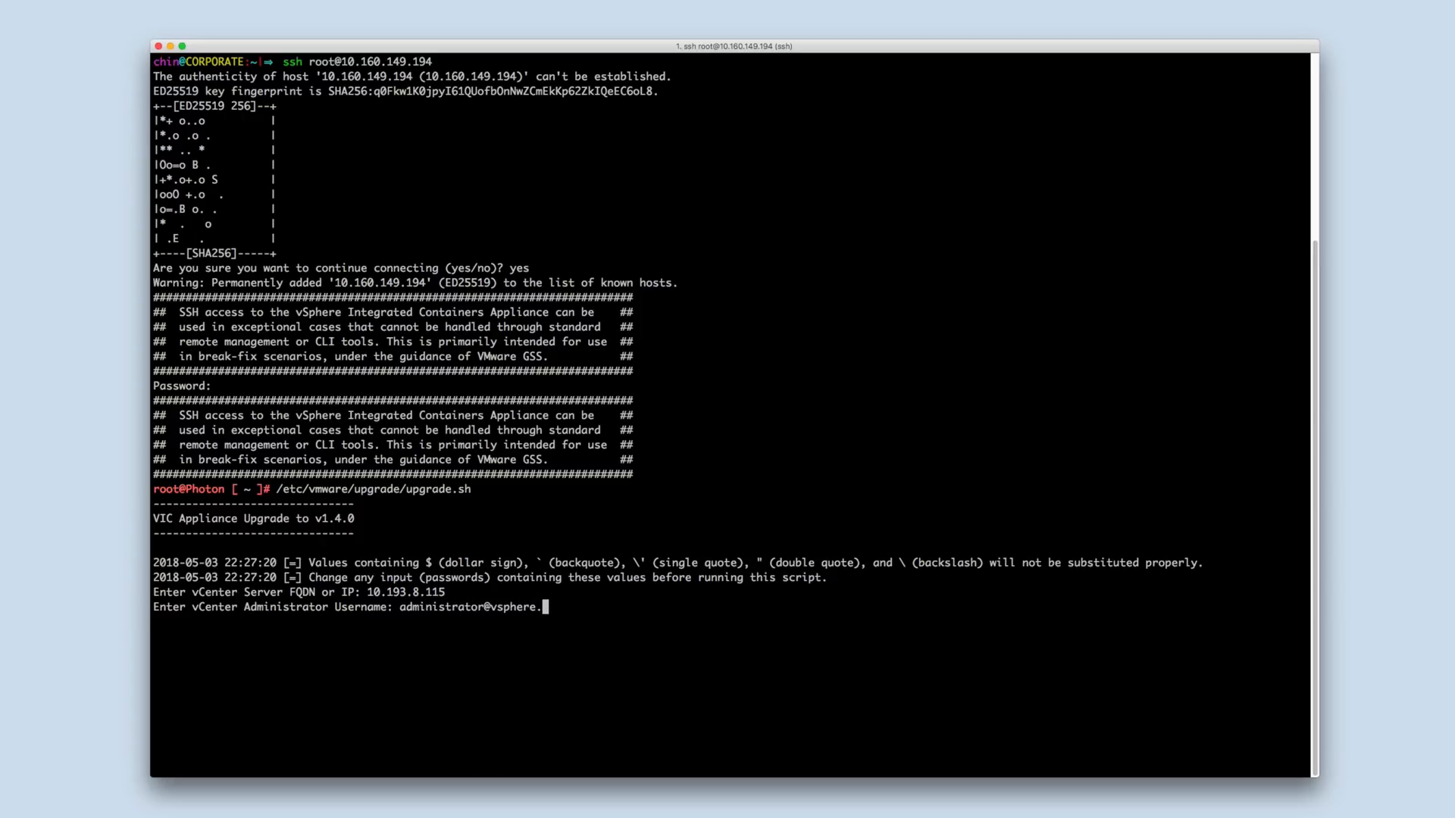
text(local)
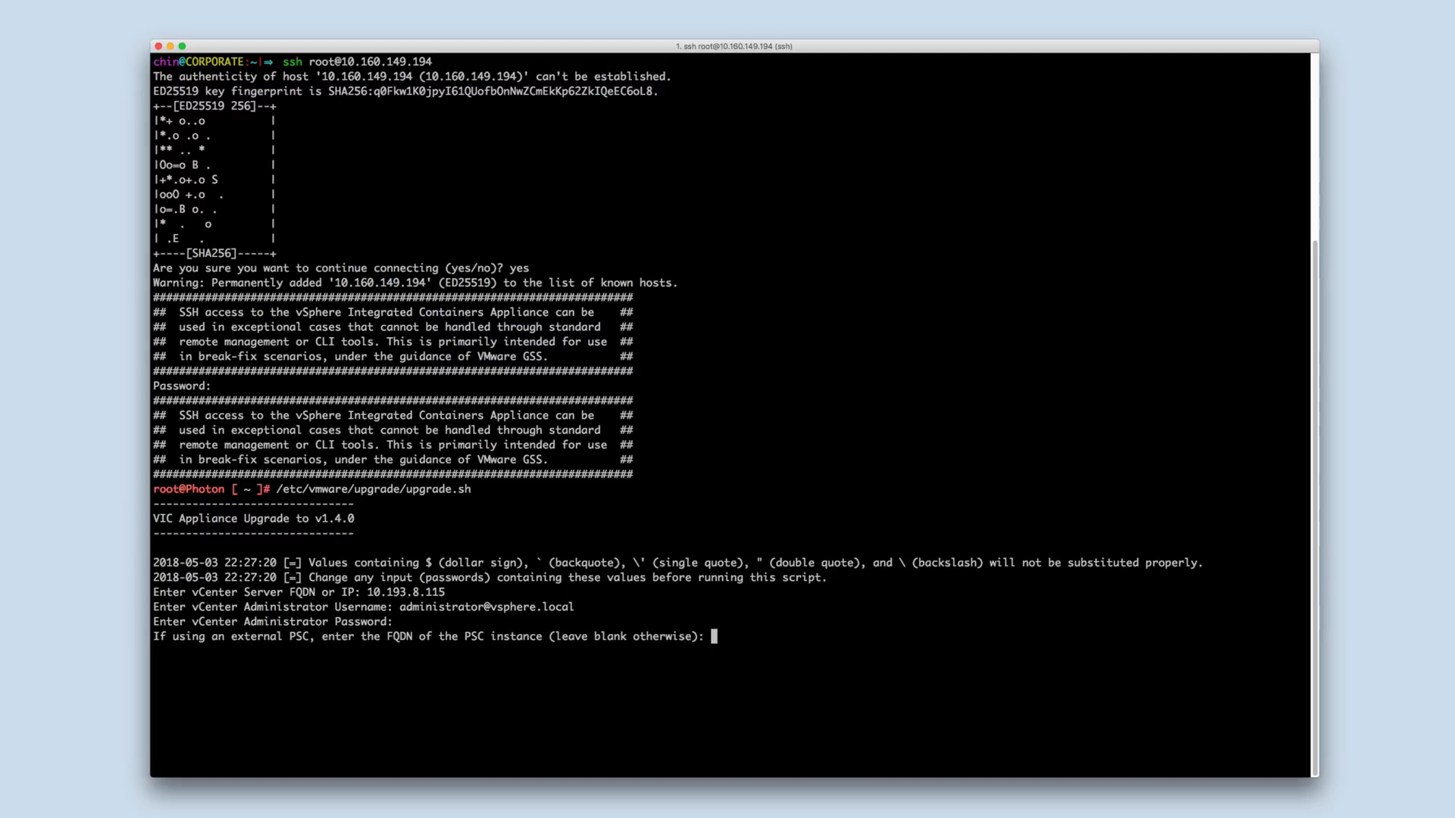
key(enter)
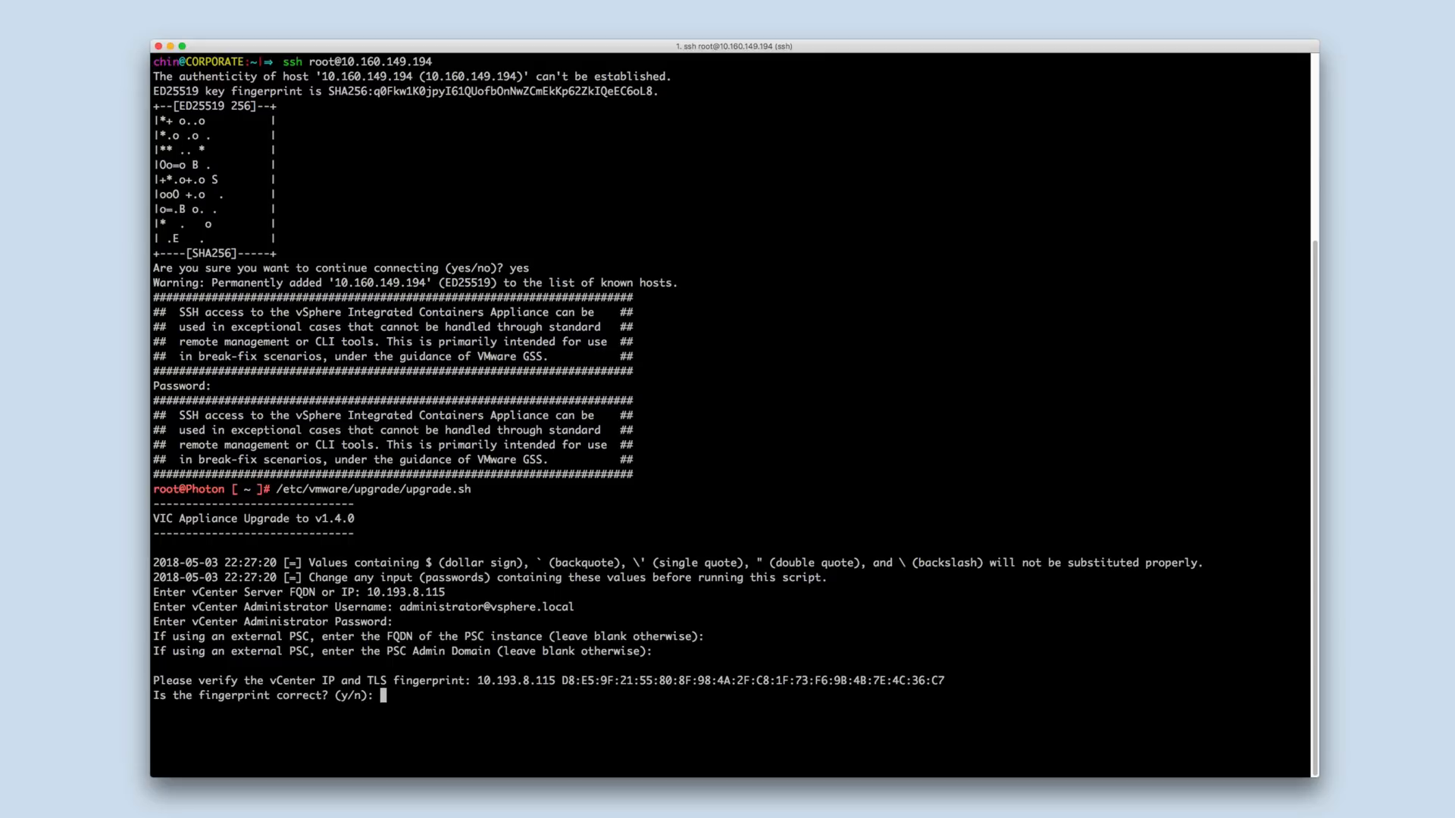
- Accept the fingerprint and enter ha-datacenter, old appliance 10.160.144.54 and user root
text(y)
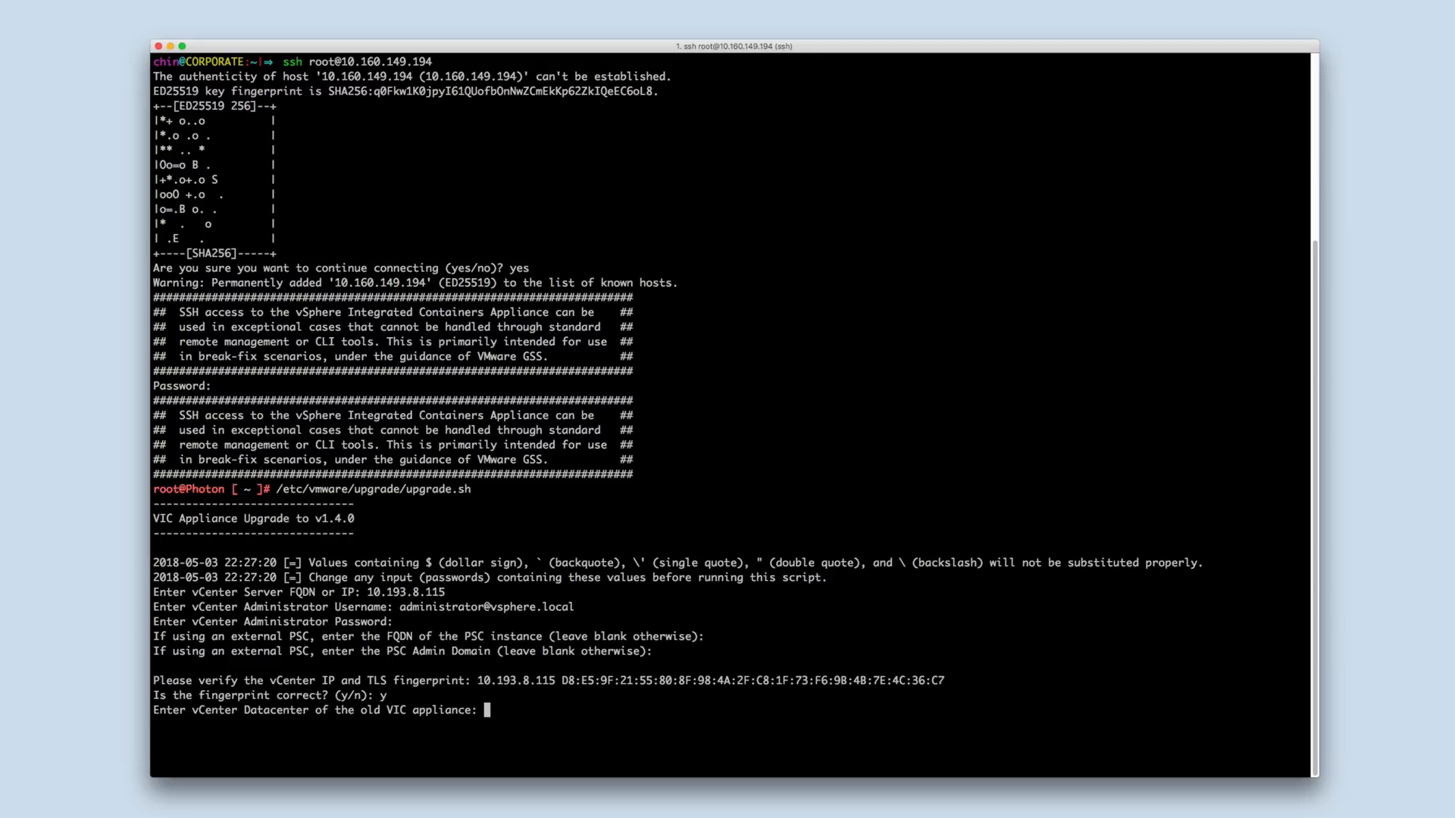
text(ha-datacenter)
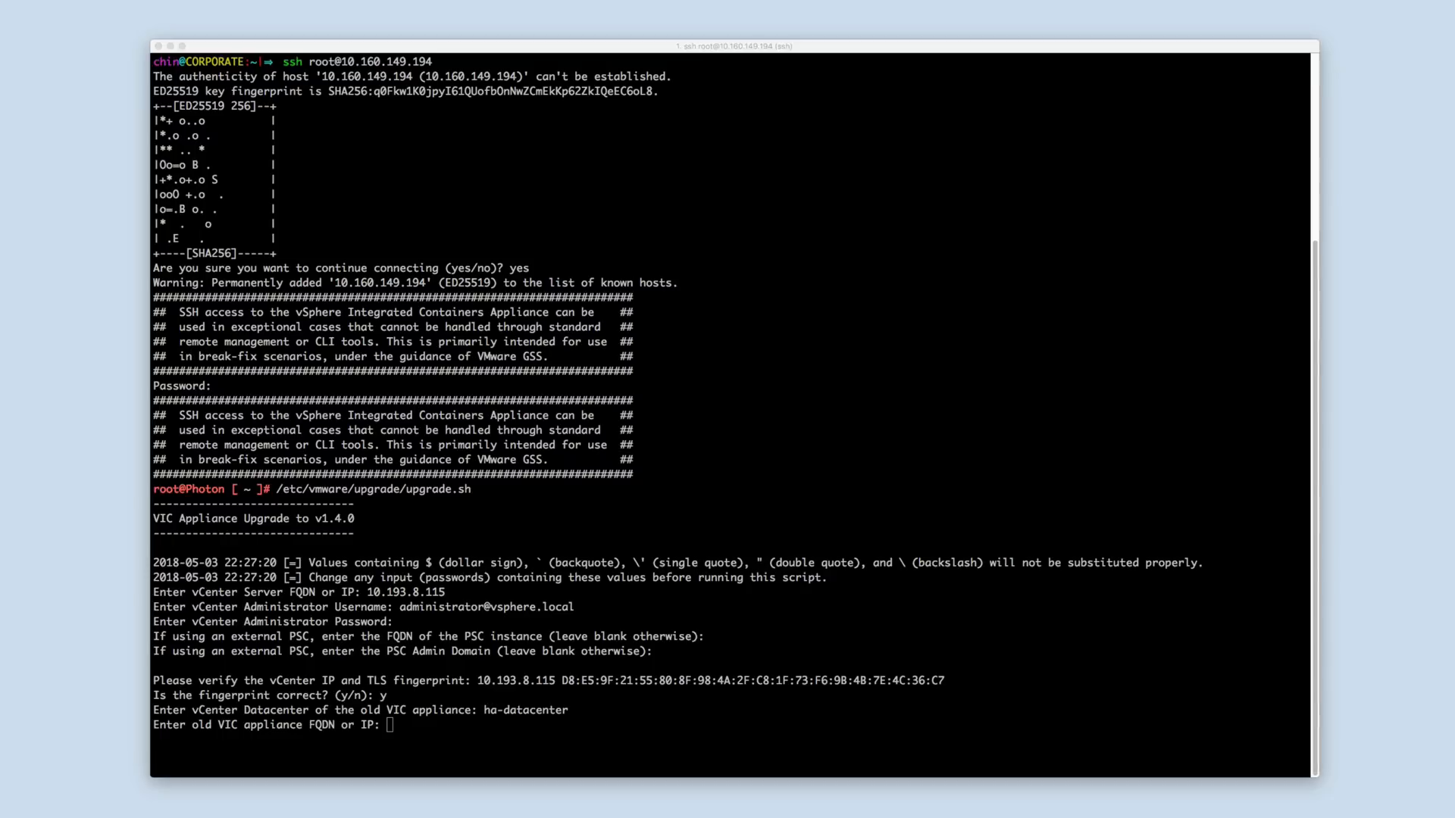
mouse_move(685, 302)
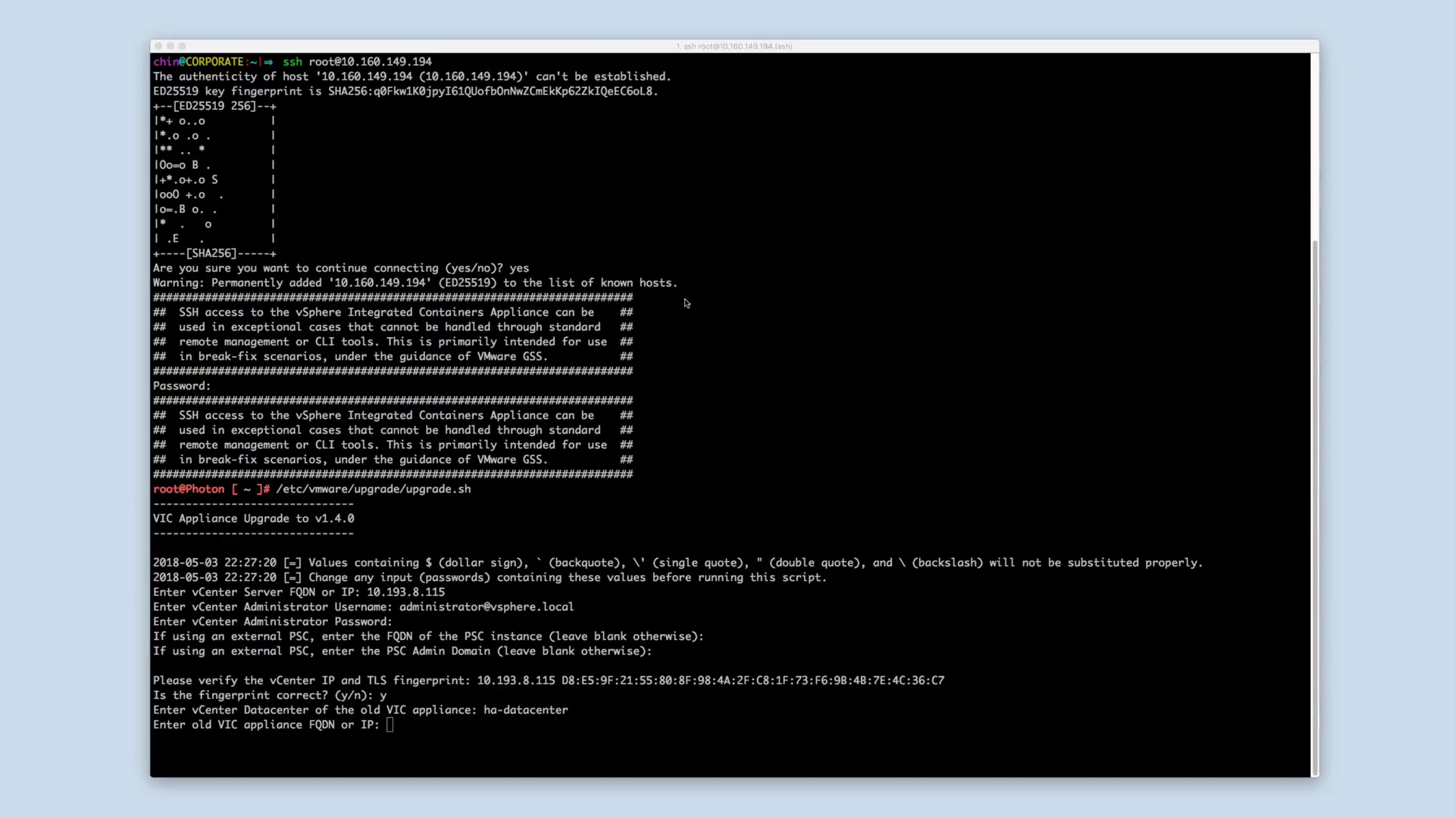
text(10.160.144.54)
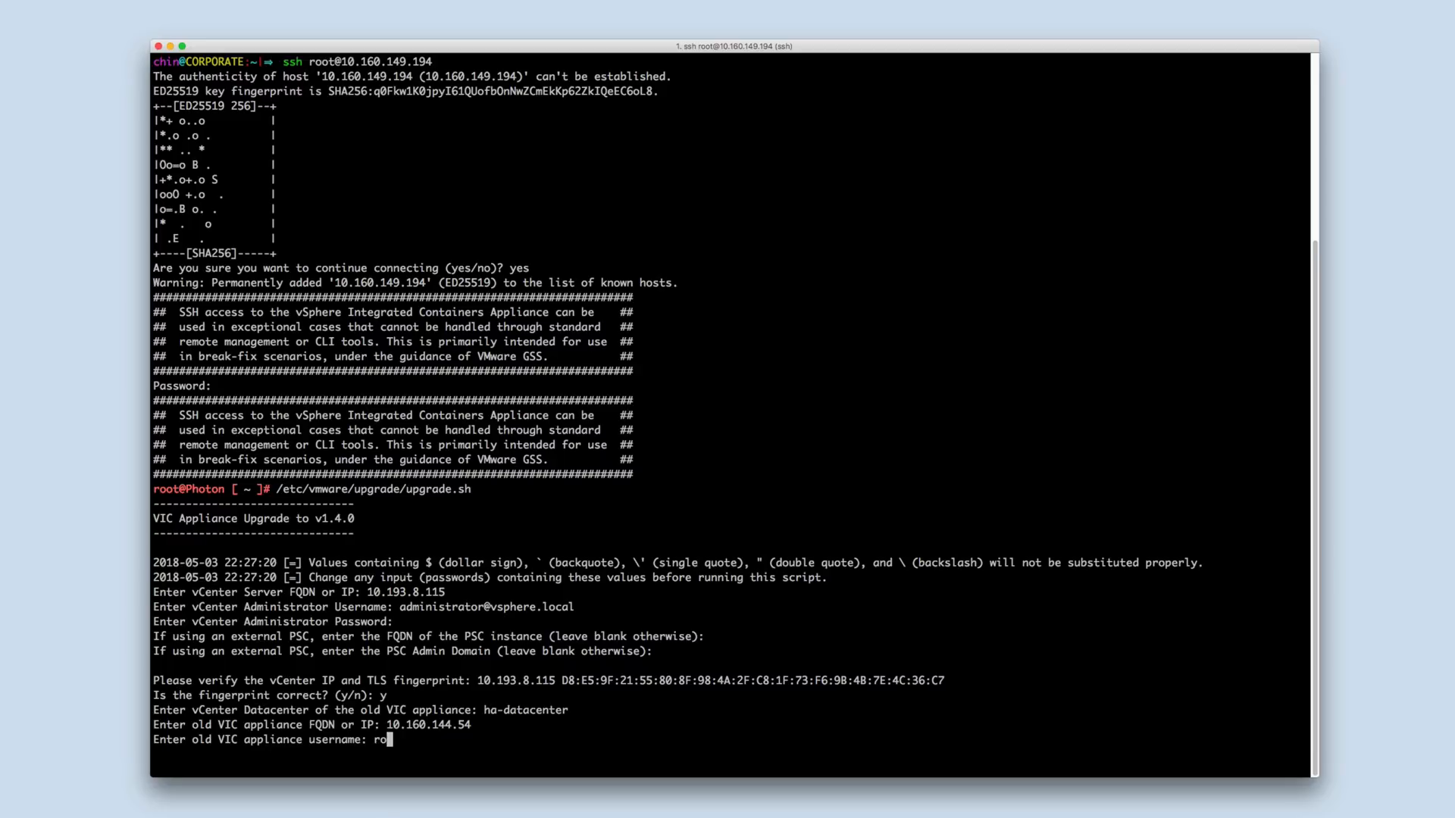
text(ot)
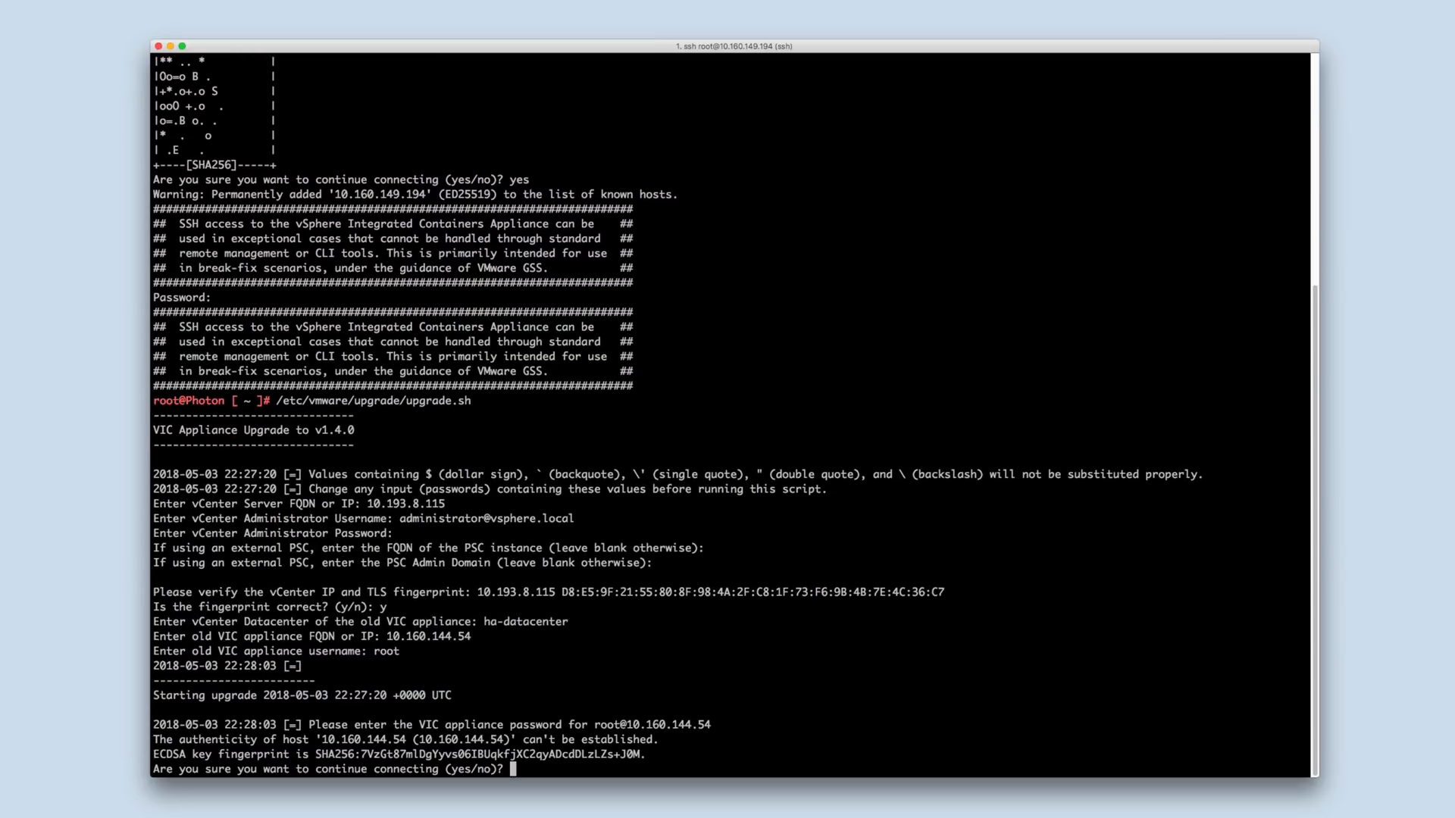
- Answer yes to trust the old appliance 10.160.144.54's host key
text(yes)
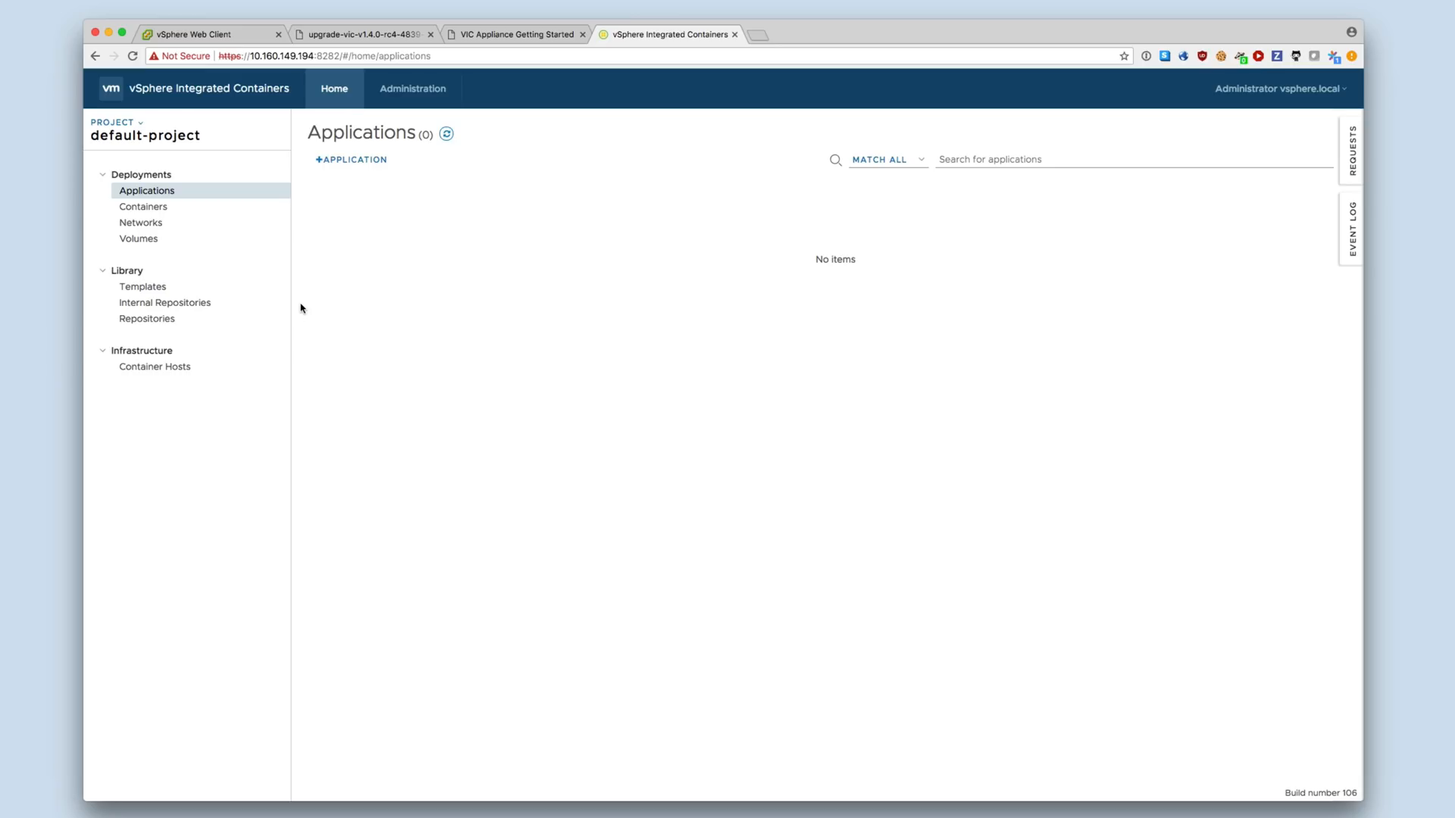
- Check Container Hosts for VCH1 and Containers for the migrated busybox container
click(154, 367)
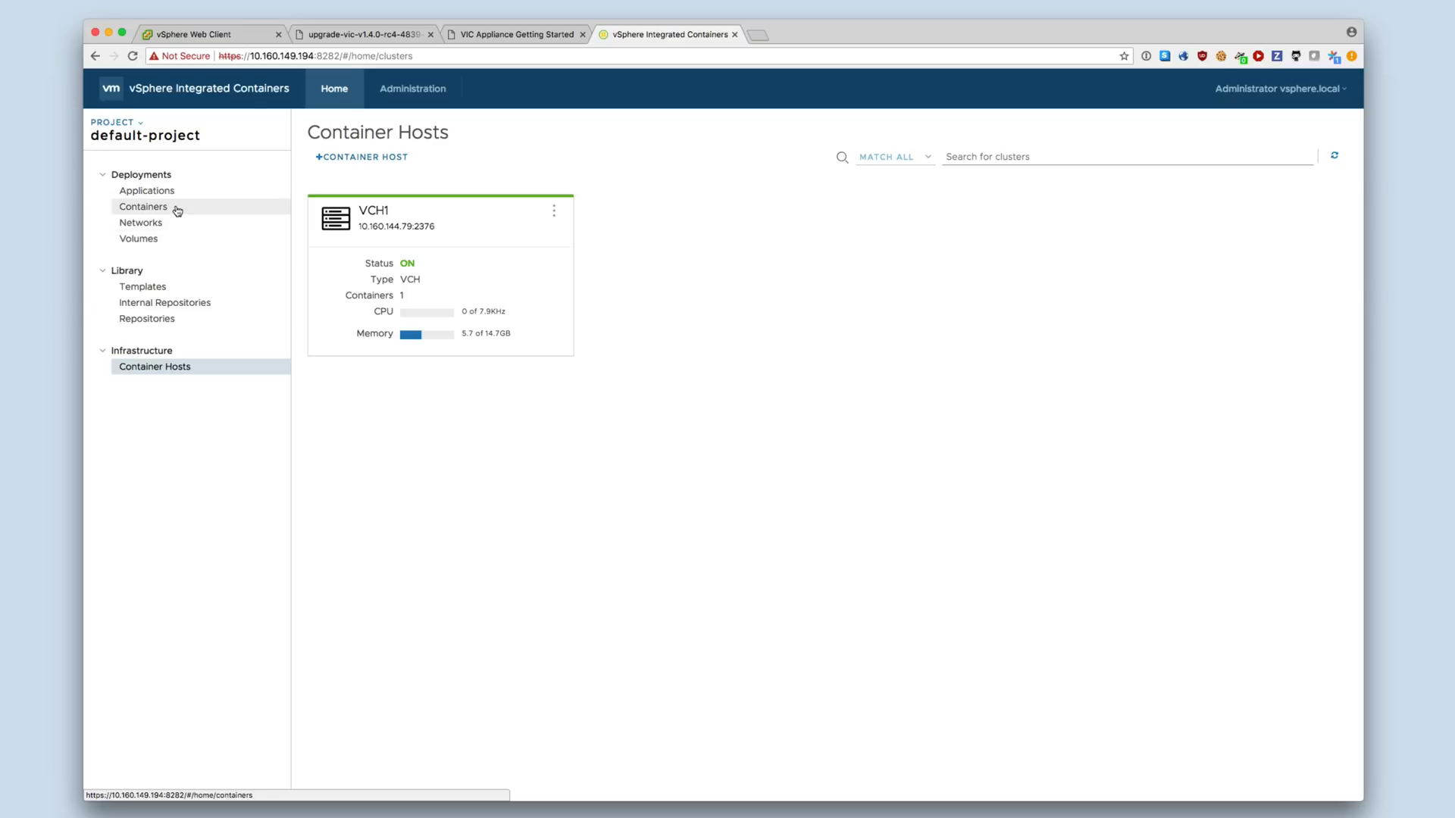
click(144, 206)
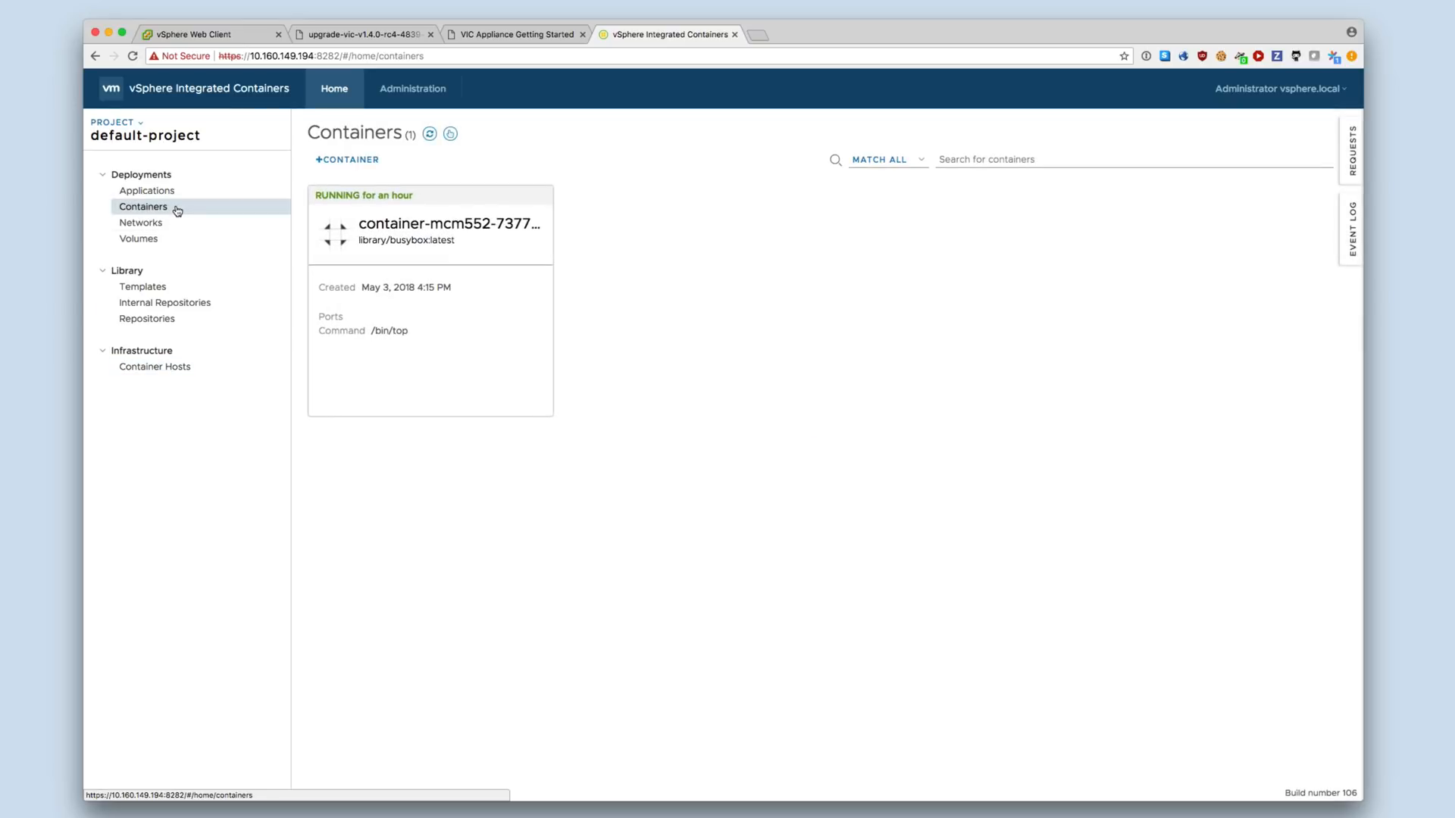